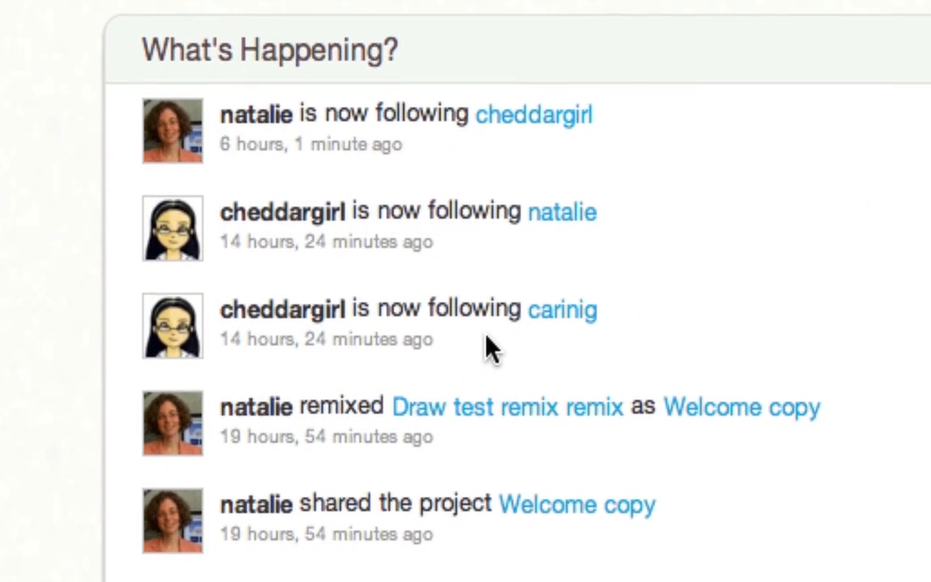
- Love Natalie's Welcome project, then open it with See inside
scroll(down, 3)
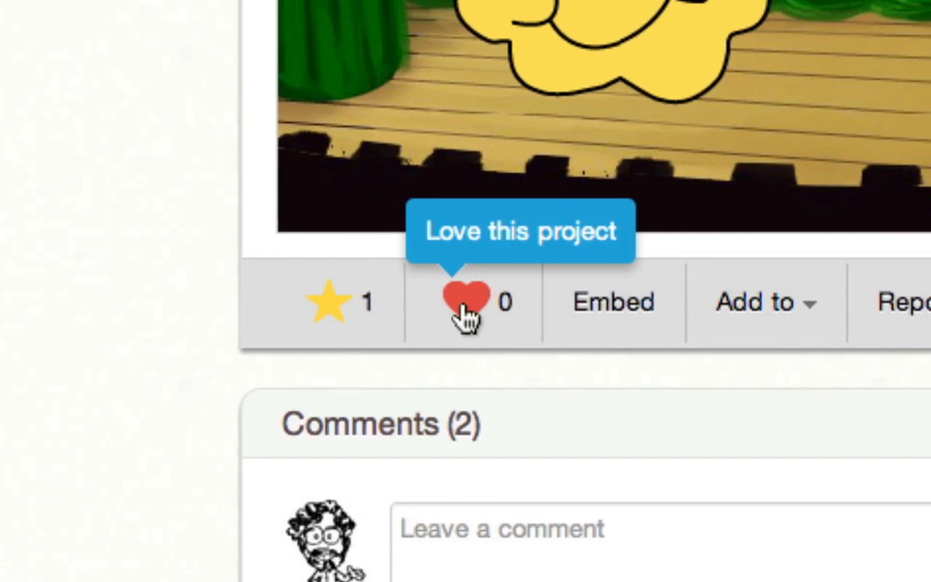
click(462, 301)
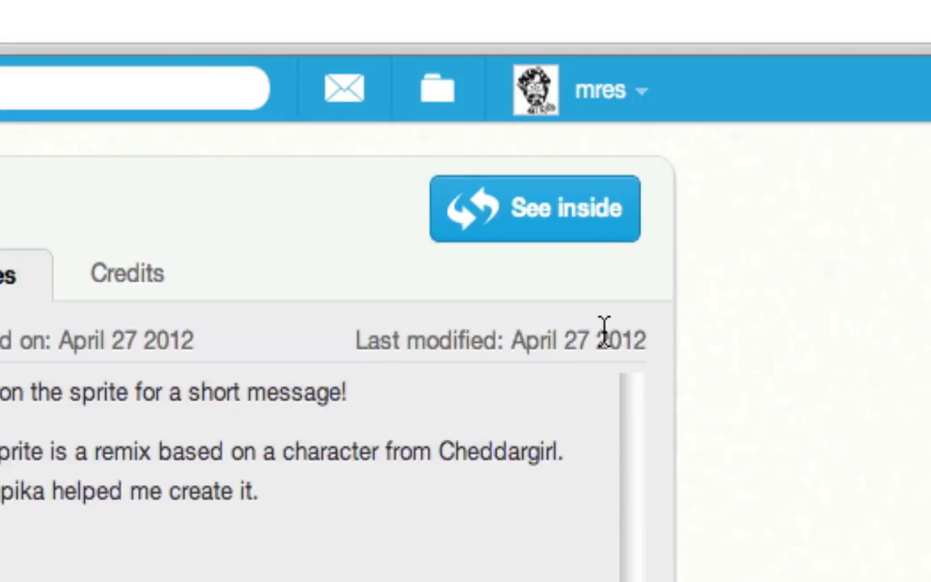
click(534, 208)
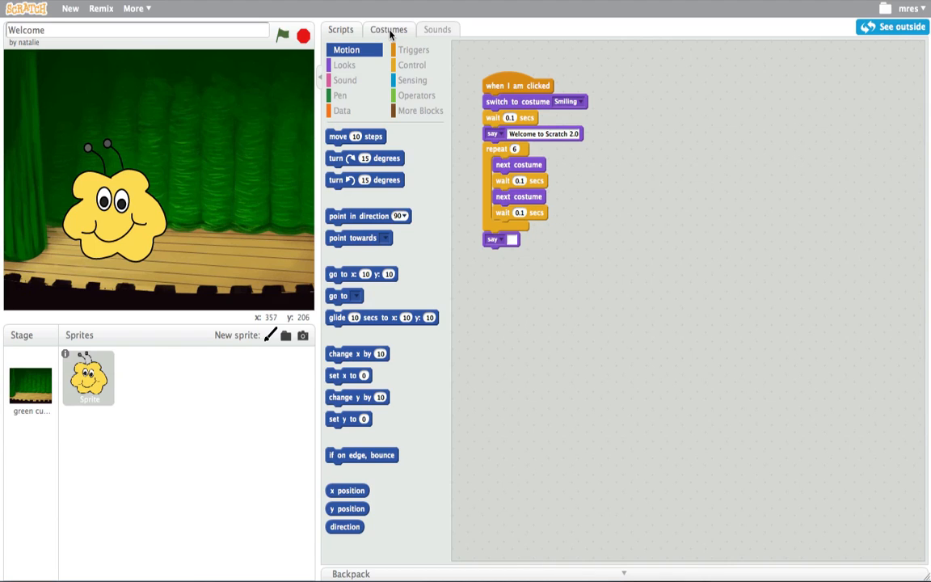
- Drag the yellow Smiling costume from the backpack into the owl's costumes and select it
click(388, 29)
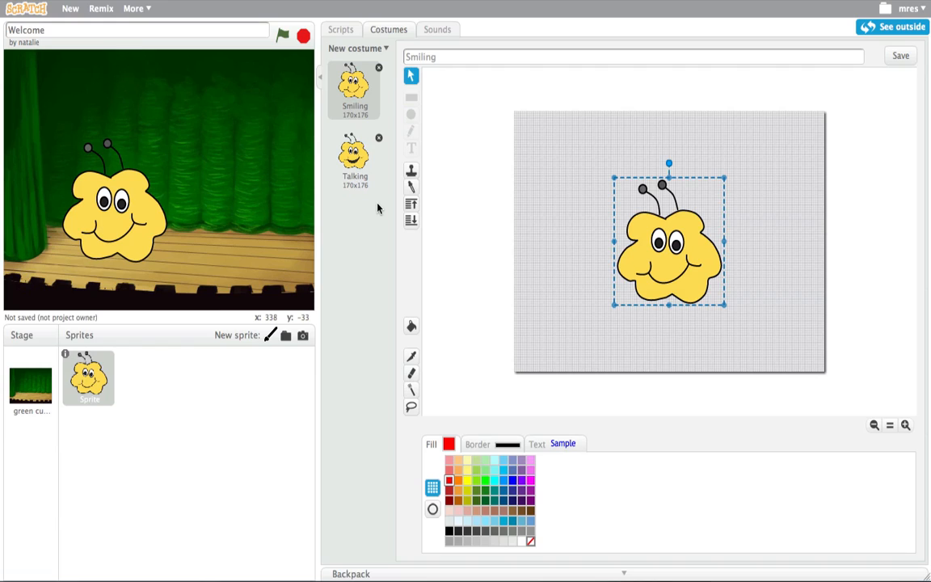
mouse_move(491, 385)
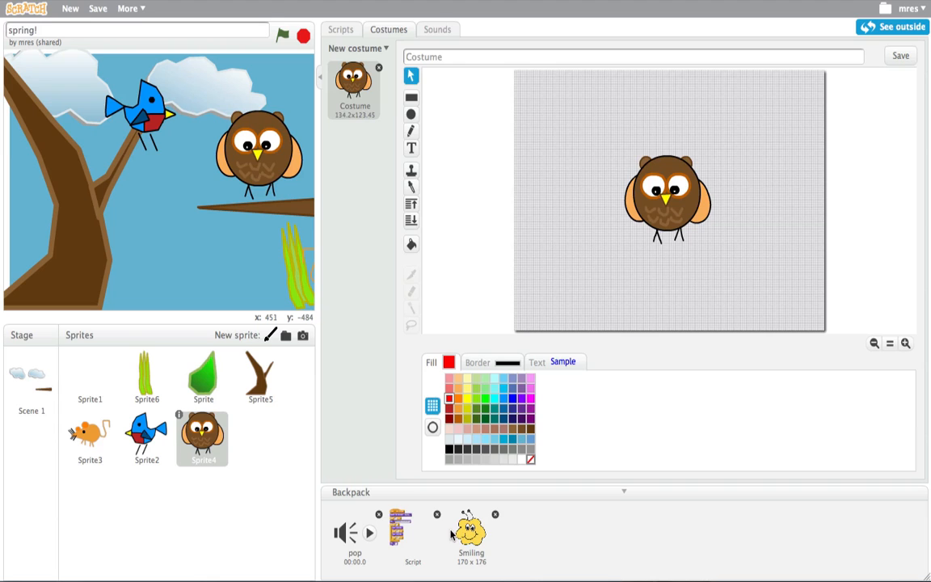
drag(471, 529, 343, 178)
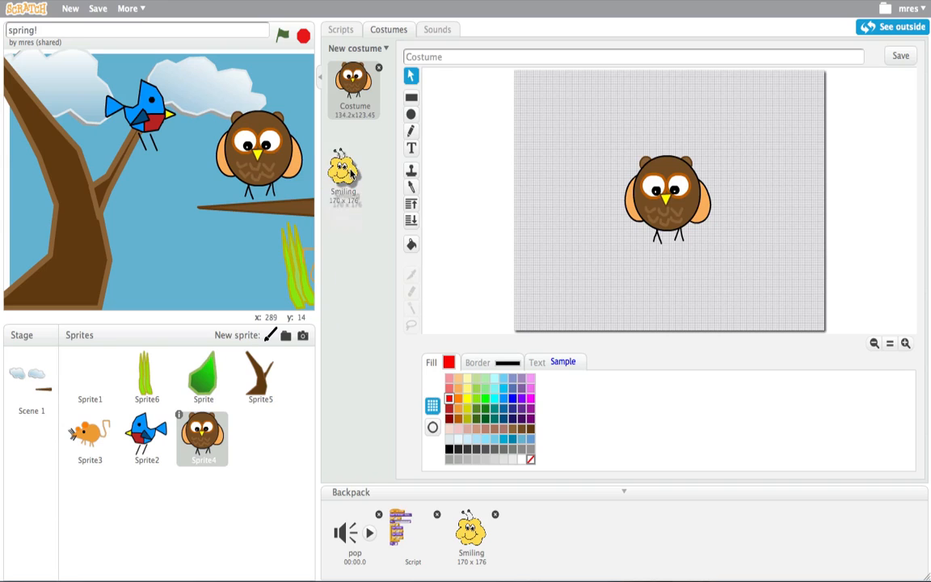
click(354, 162)
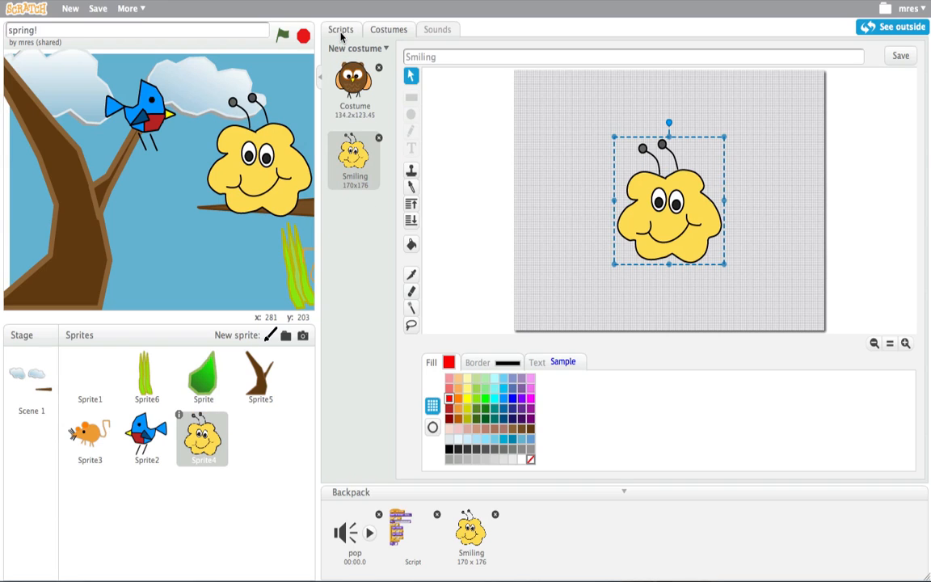
- Switch to the owl's jump scripts and start spring! with the green flag
click(341, 29)
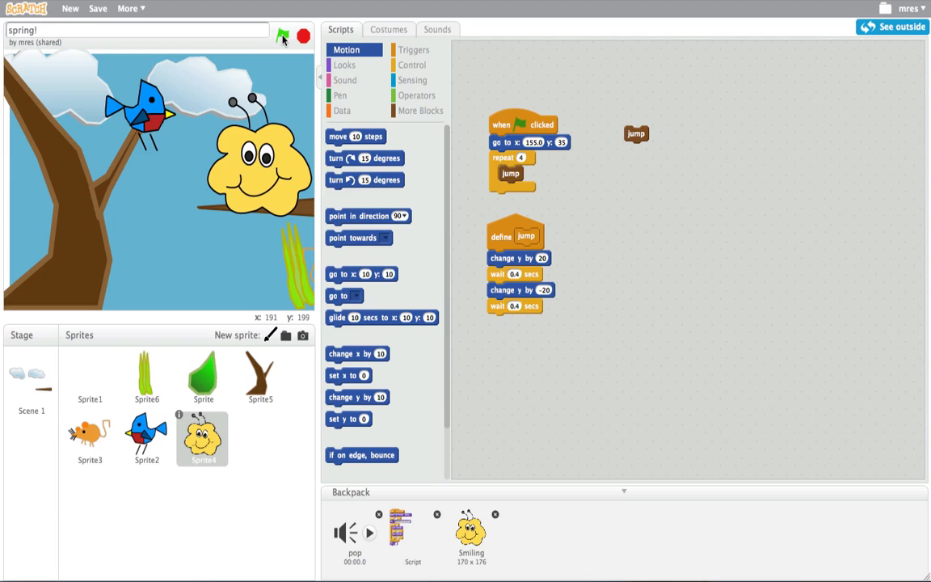
click(282, 36)
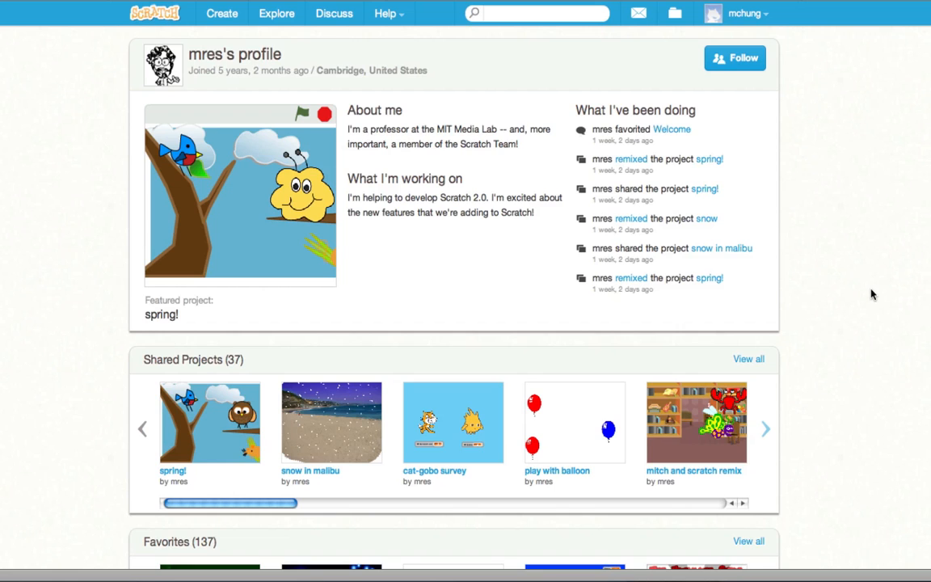
- Post the comment 'Nice feature' on mres's profile
scroll(down, 3)
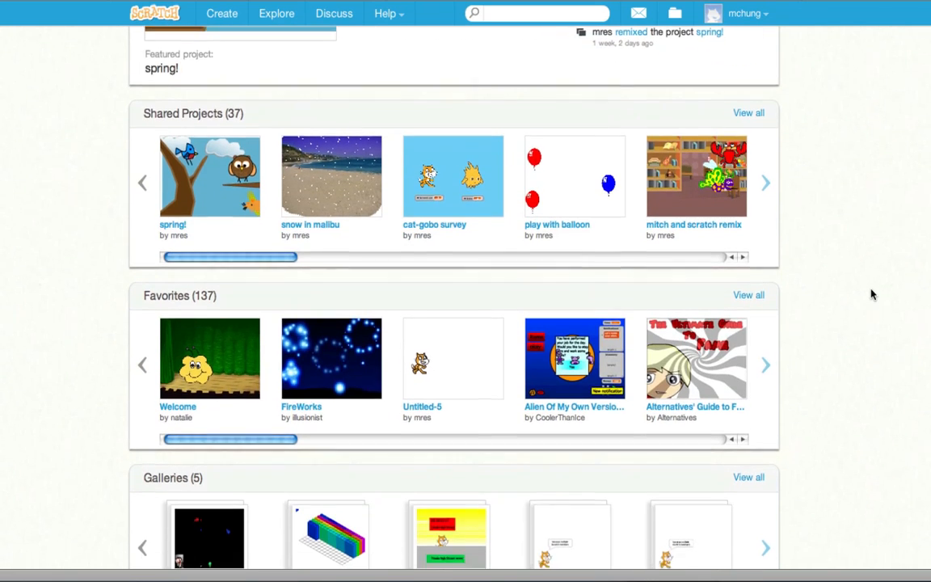
scroll(down, 3)
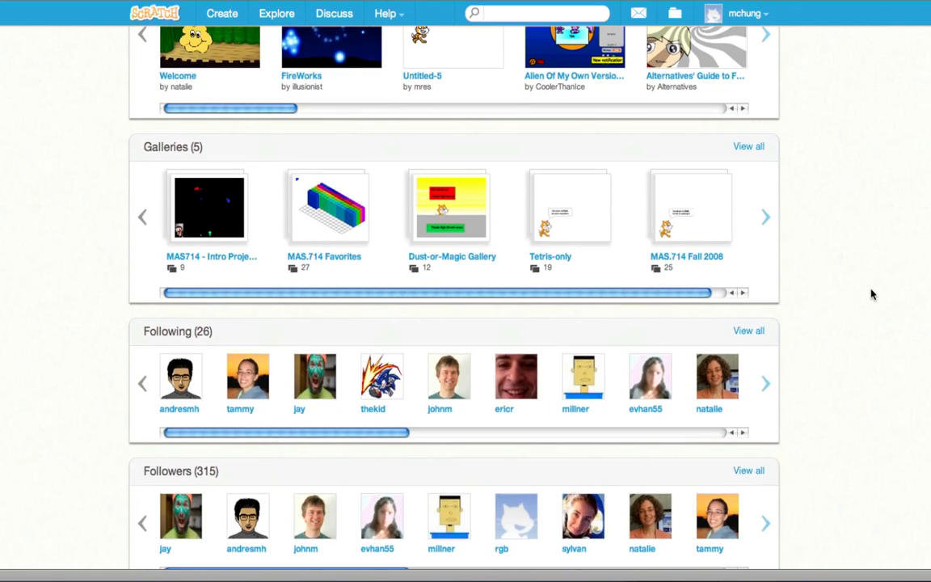
scroll(down, 3)
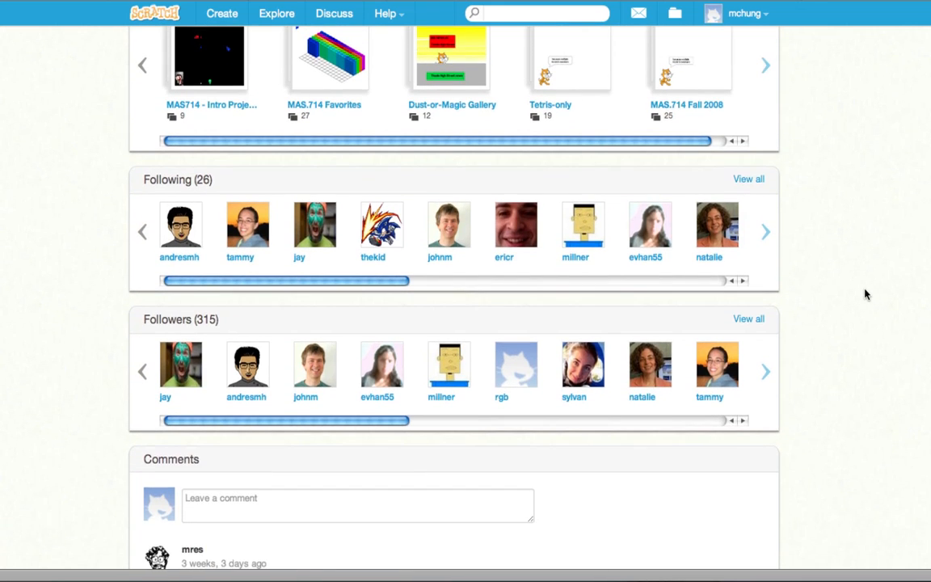
click(355, 501)
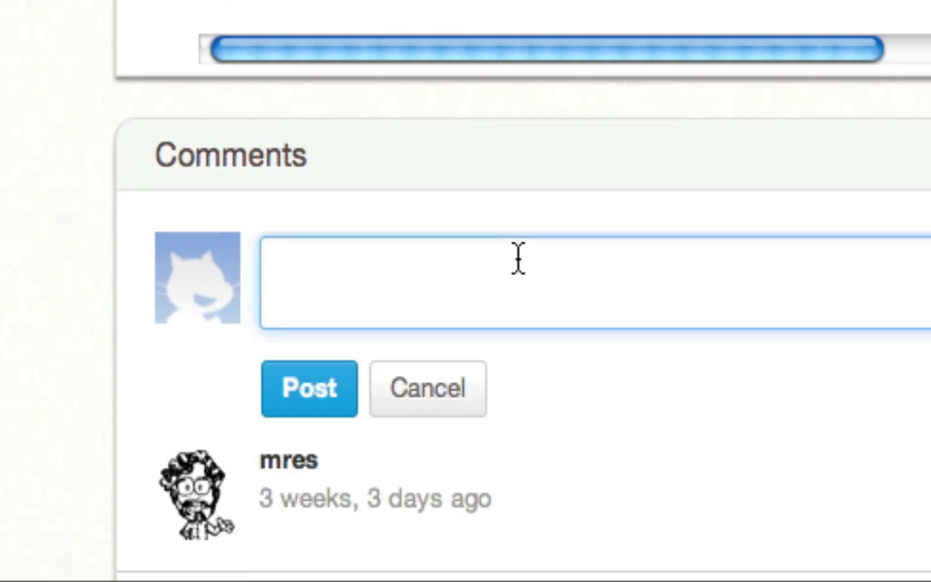
text(Nice feature)
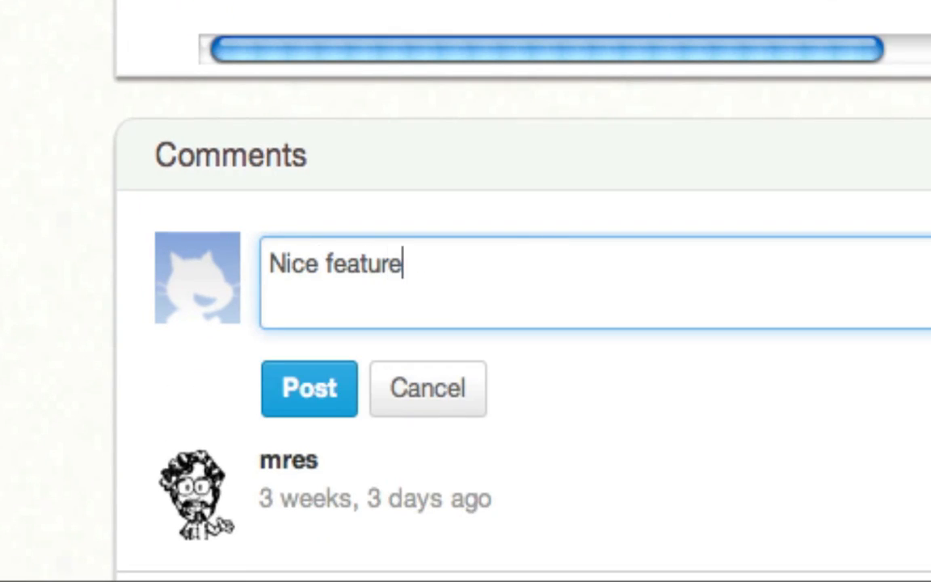
click(427, 388)
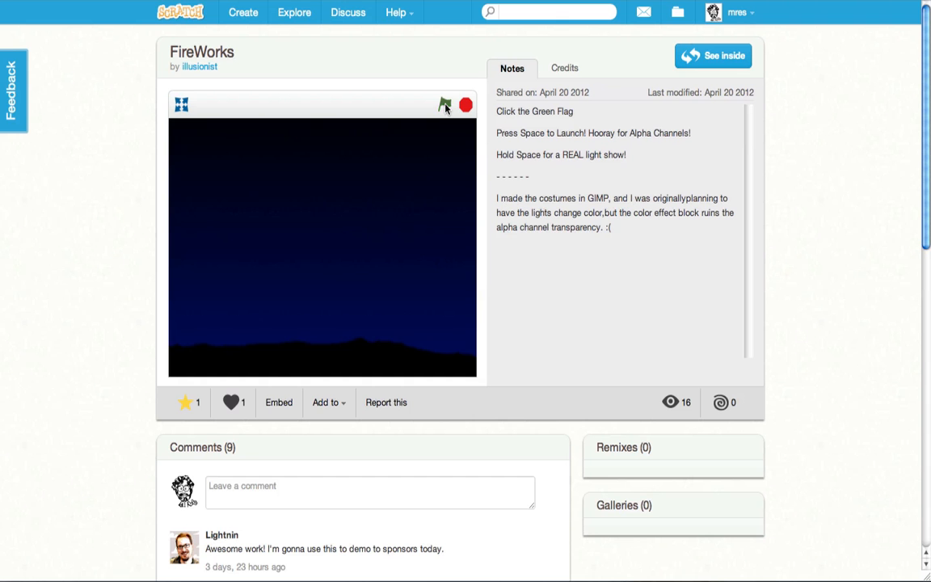
- Run FireWorks, then go back to mres's Shared Projects row
click(444, 105)
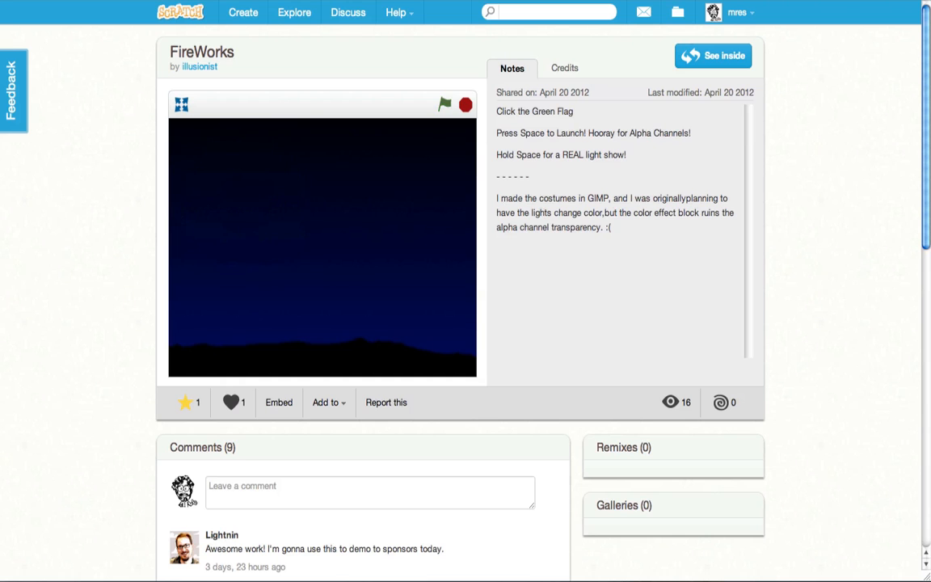
click(712, 56)
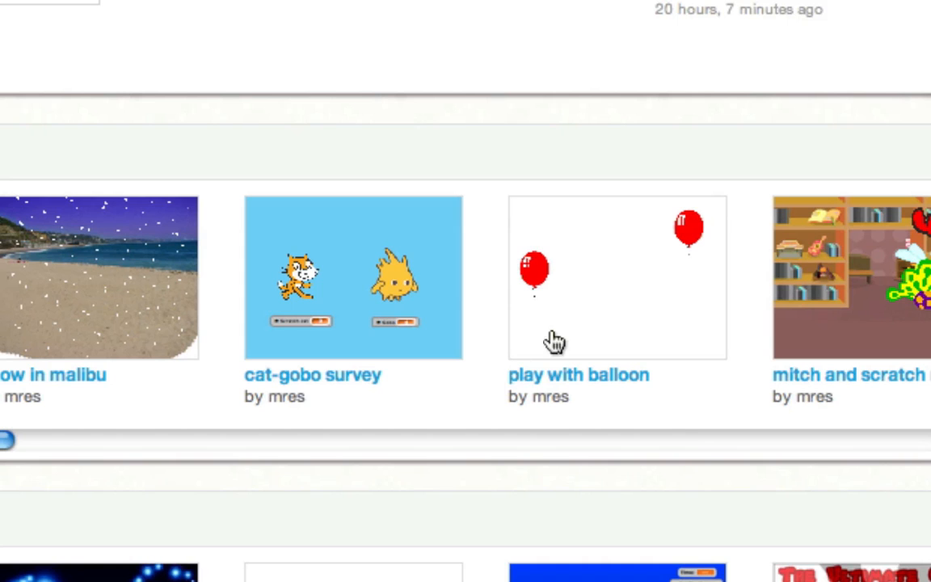
- Open mres's play with balloon project from its thumbnail
click(579, 375)
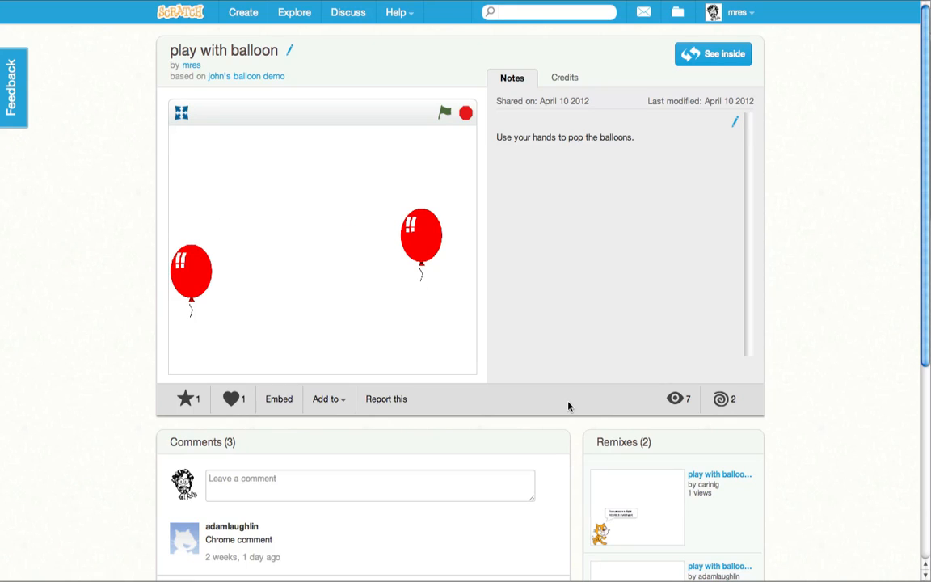
mouse_move(475, 168)
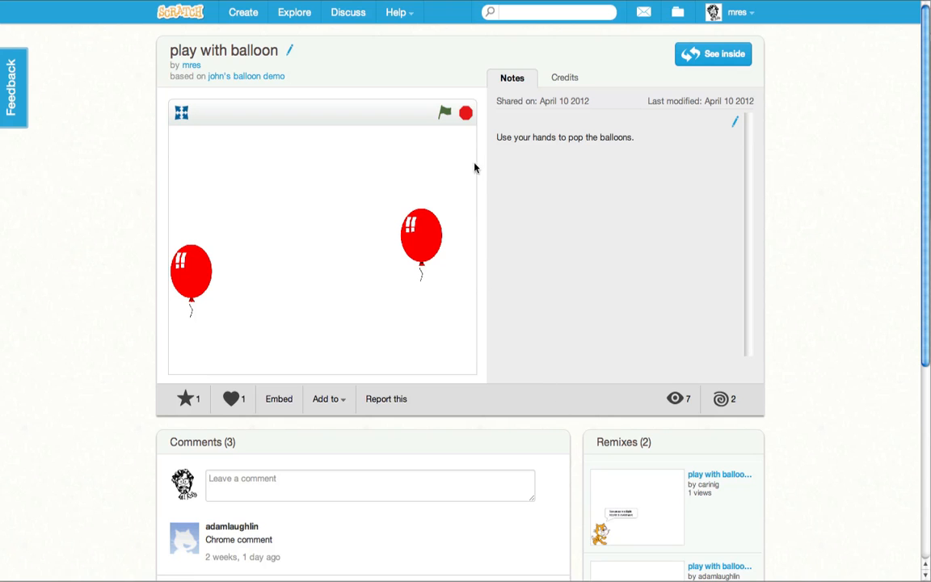